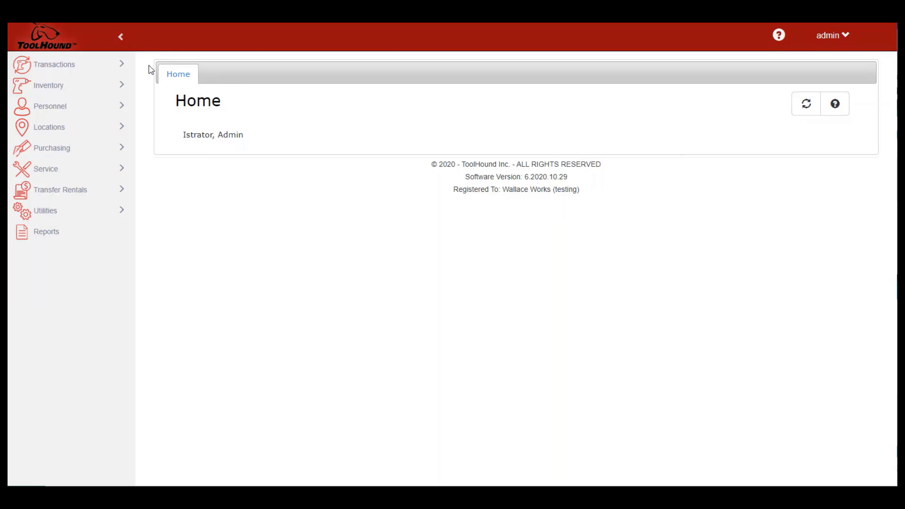
- Go to the Reports page from the left navigation menu
left_click(121, 36)
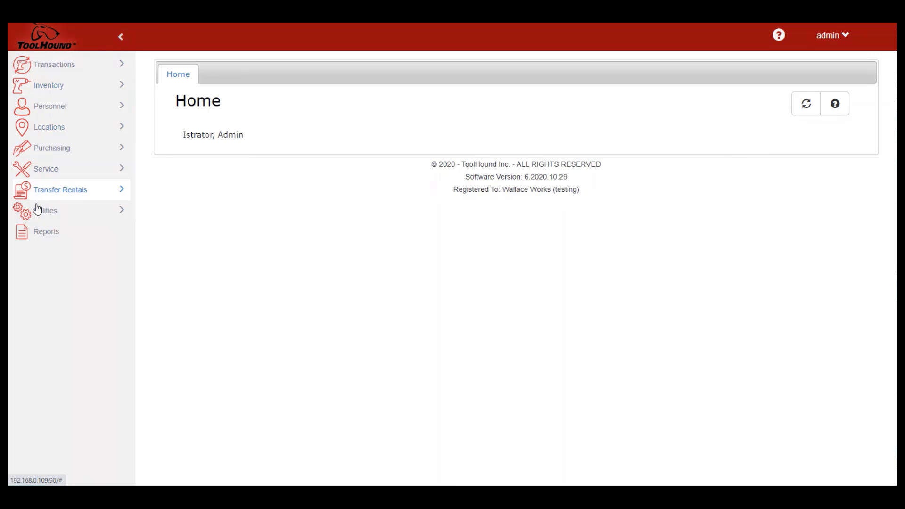
left_click(46, 231)
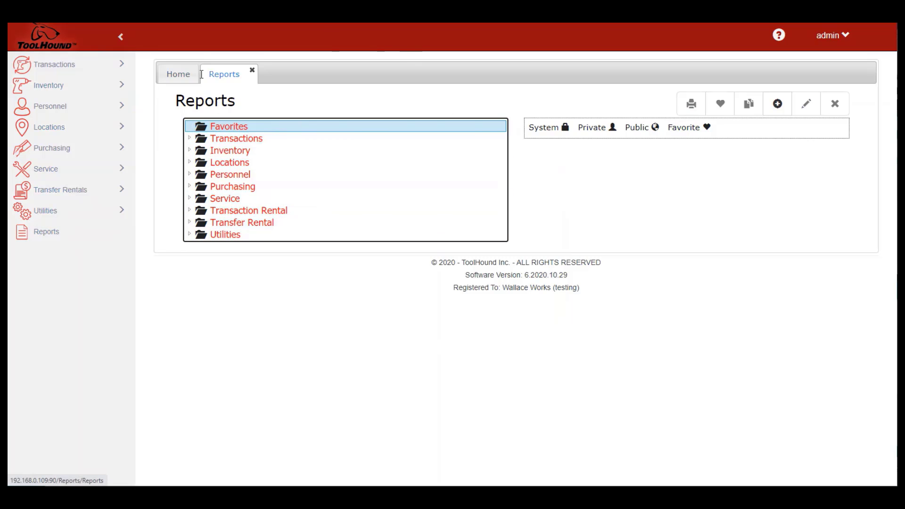
- Look up part number mac2400 under Inventory > Part Numbers and load its record
left_click(120, 36)
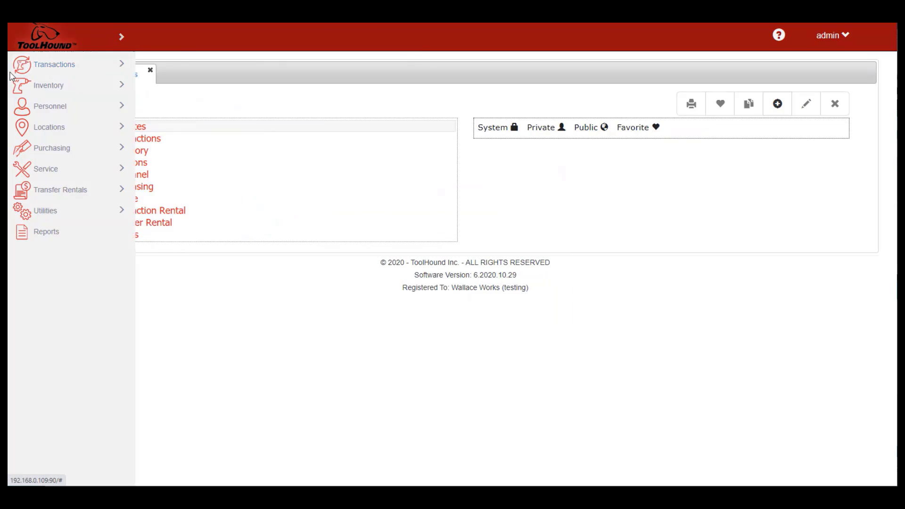
left_click(48, 85)
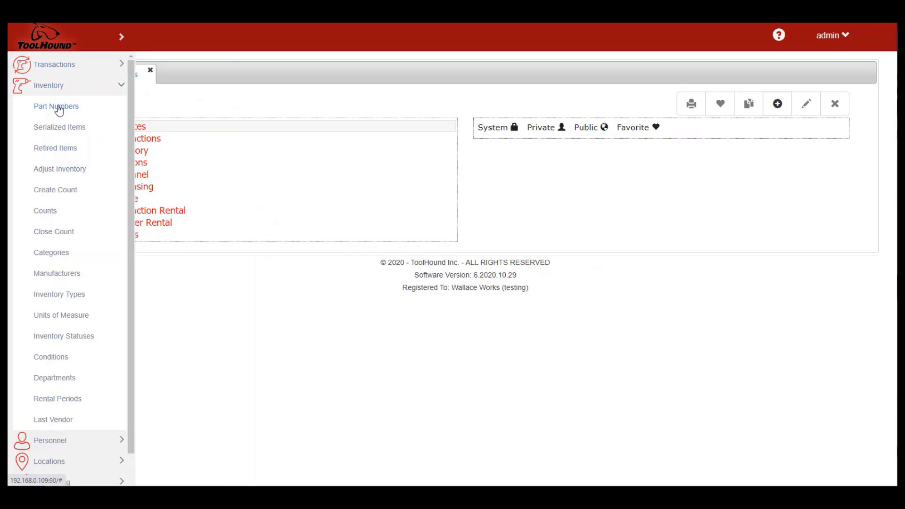
left_click(55, 106)
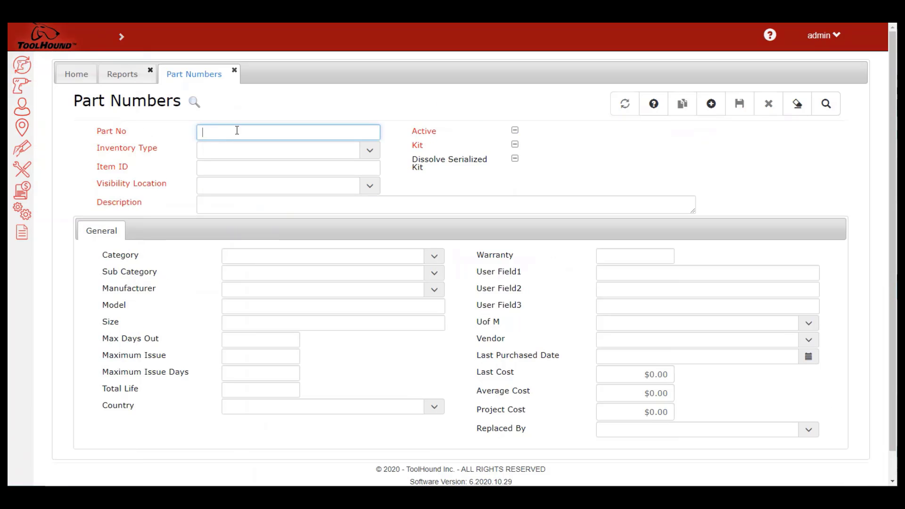
type("mac2400")
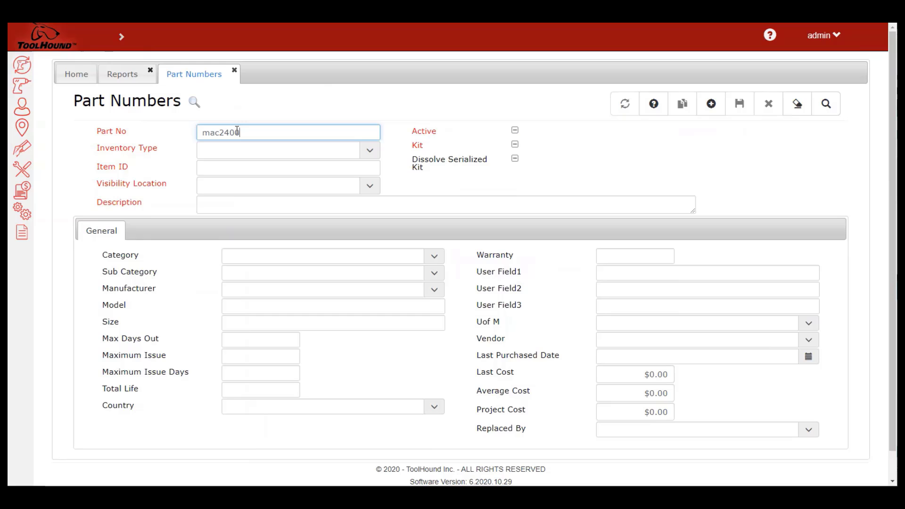
left_click(825, 103)
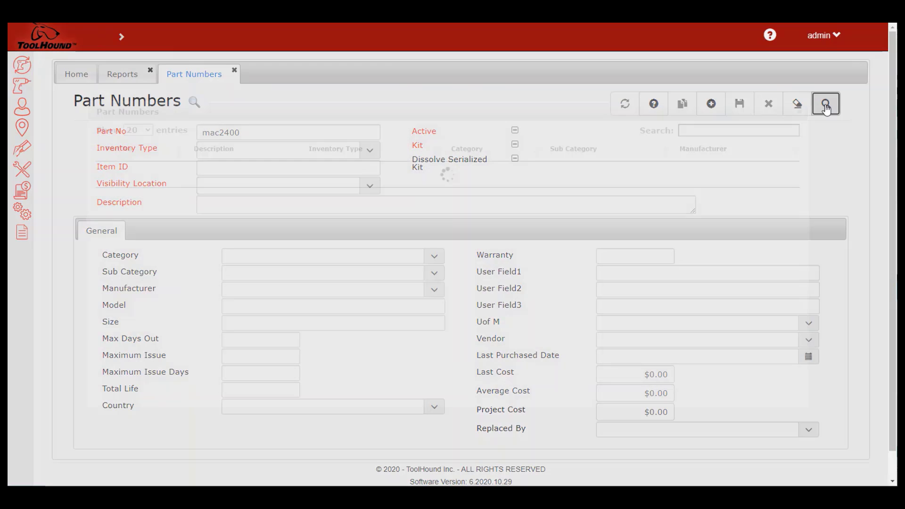
left_click(825, 103)
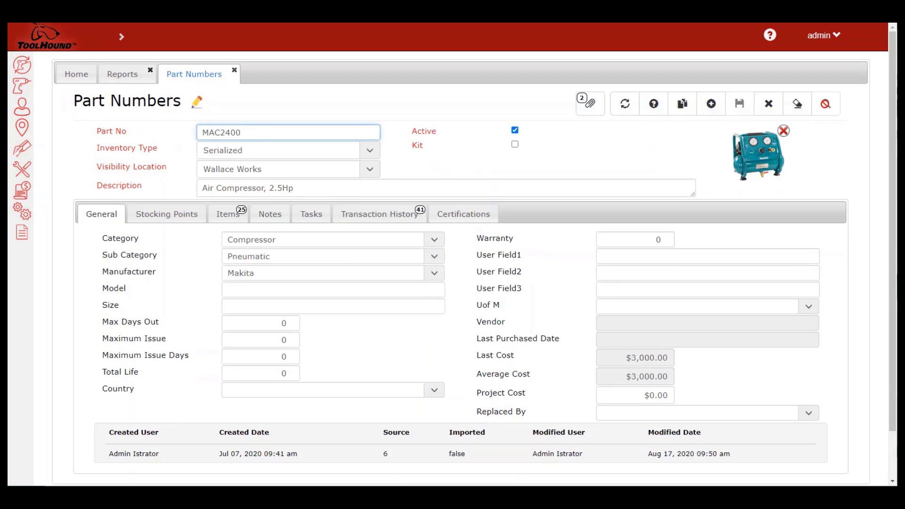
- Paste the copied Makita compressor feature list into the part's Notes and save the record
left_click(270, 214)
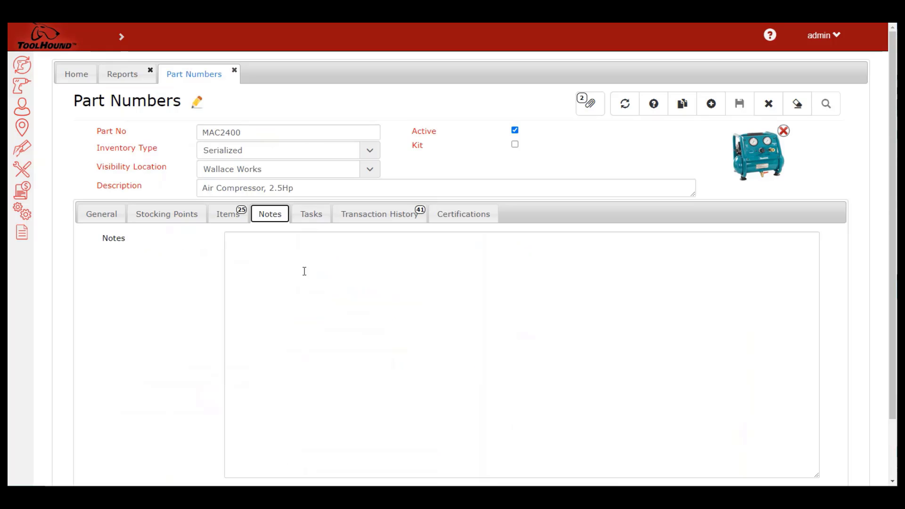
right_click(304, 271)
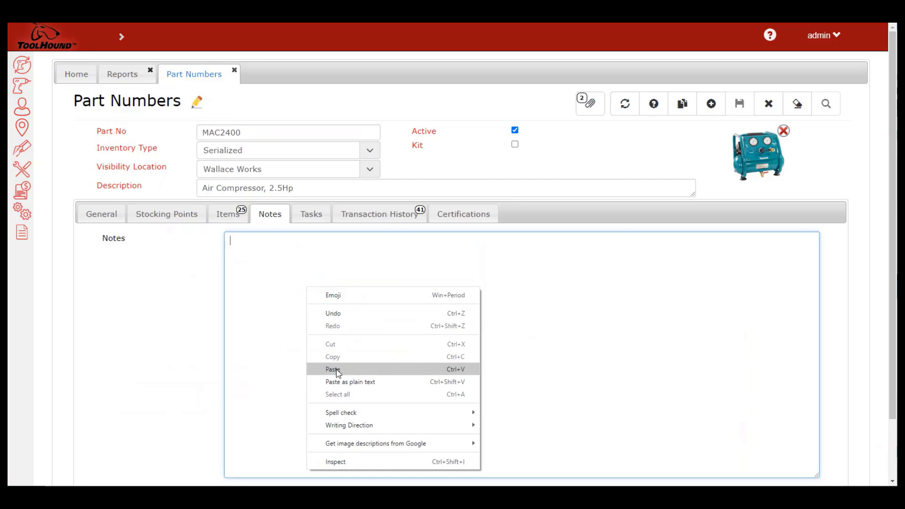
left_click(332, 369)
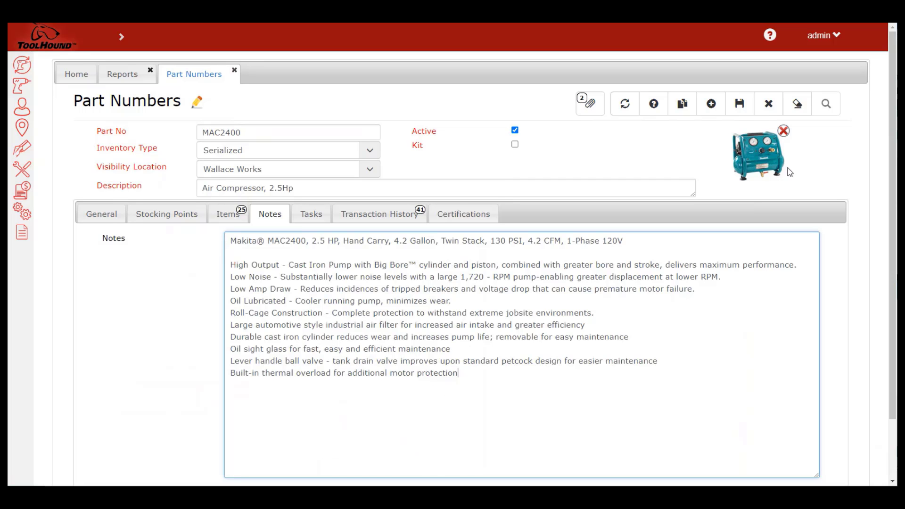
mouse_move(738, 104)
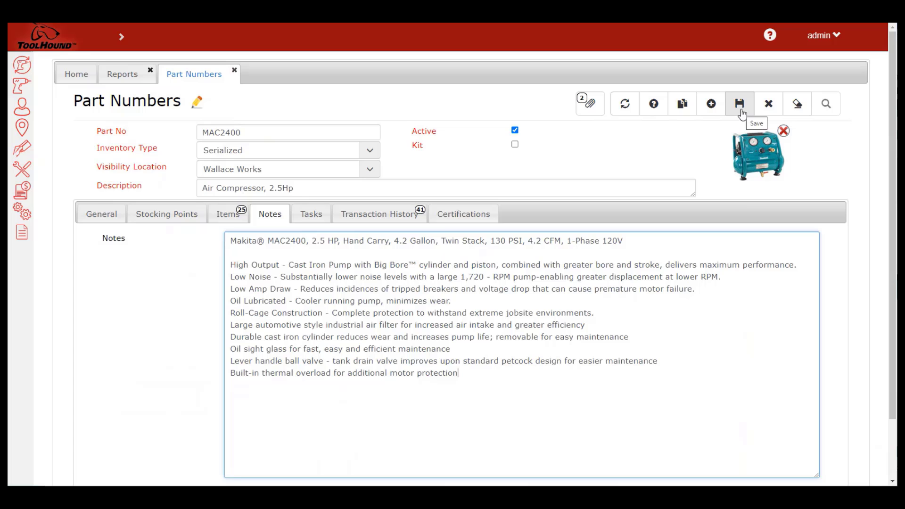
left_click(738, 103)
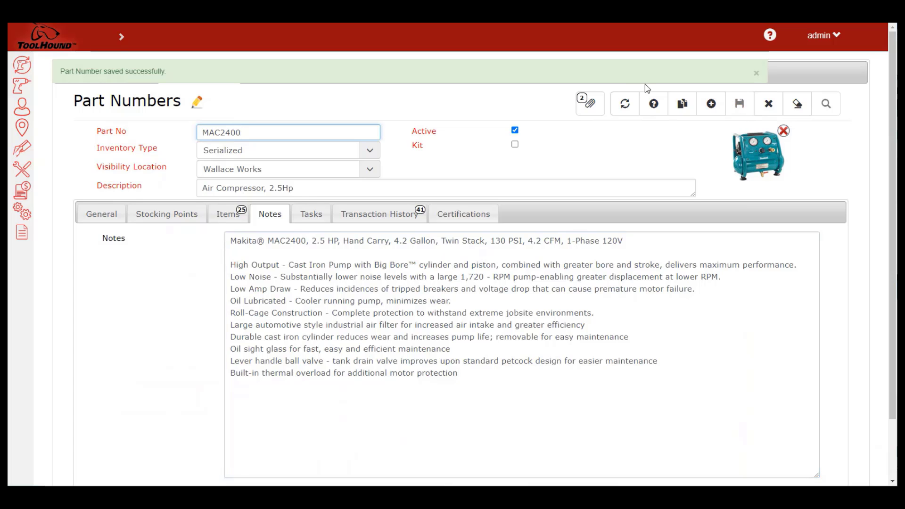
- Add a File attachment 'MAC2400 manual.pdf' with description Manual to the part
left_click(590, 104)
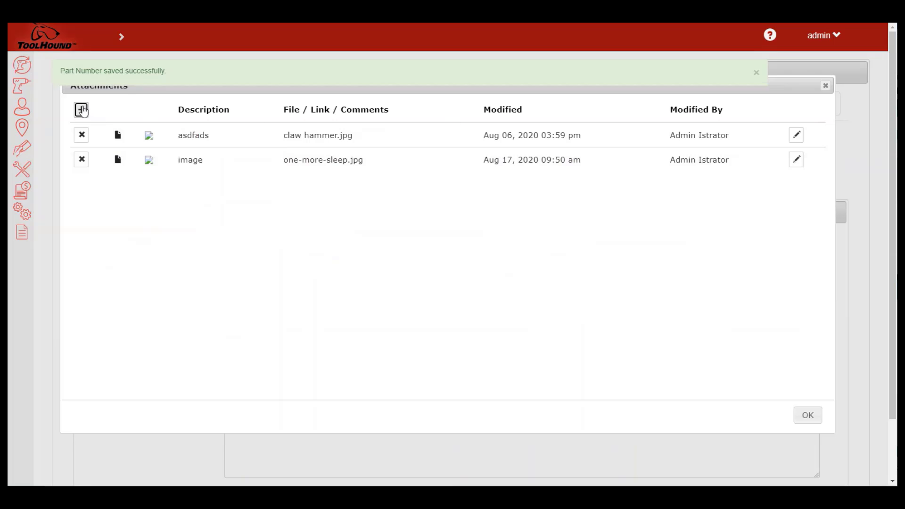
left_click(81, 110)
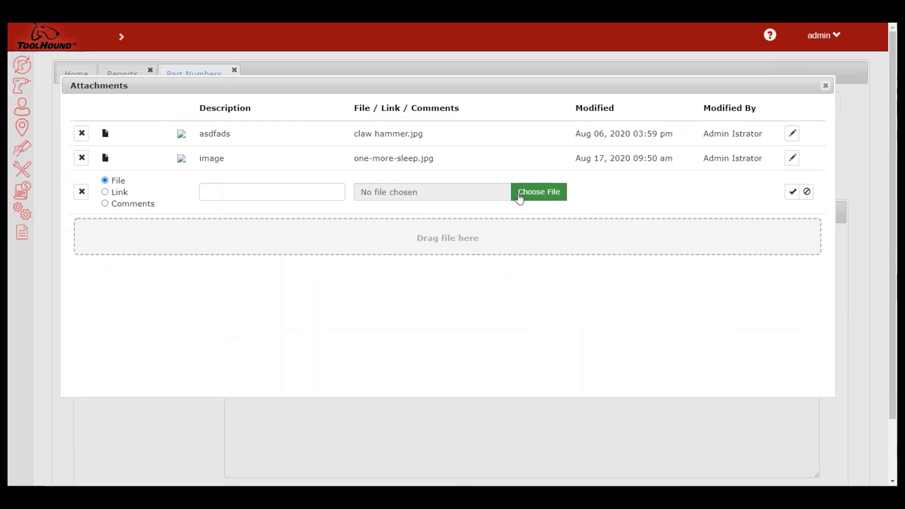
mouse_move(557, 199)
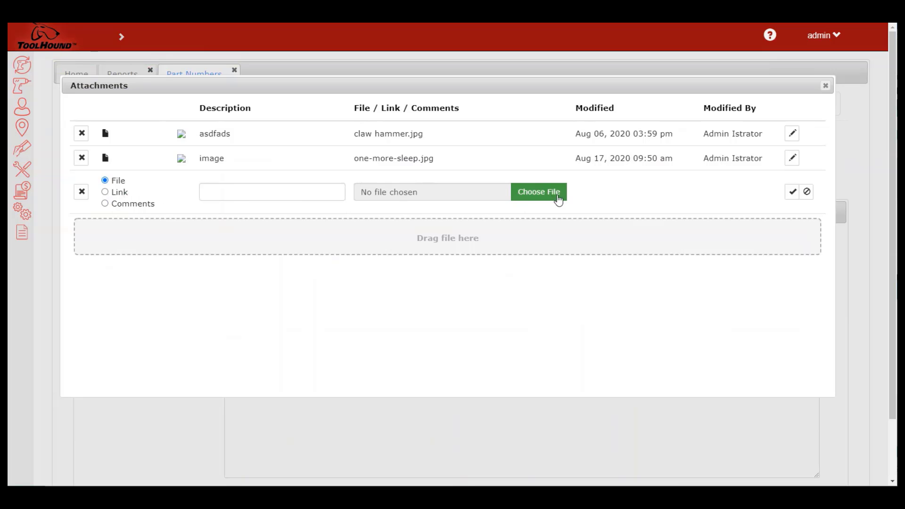
left_click(537, 191)
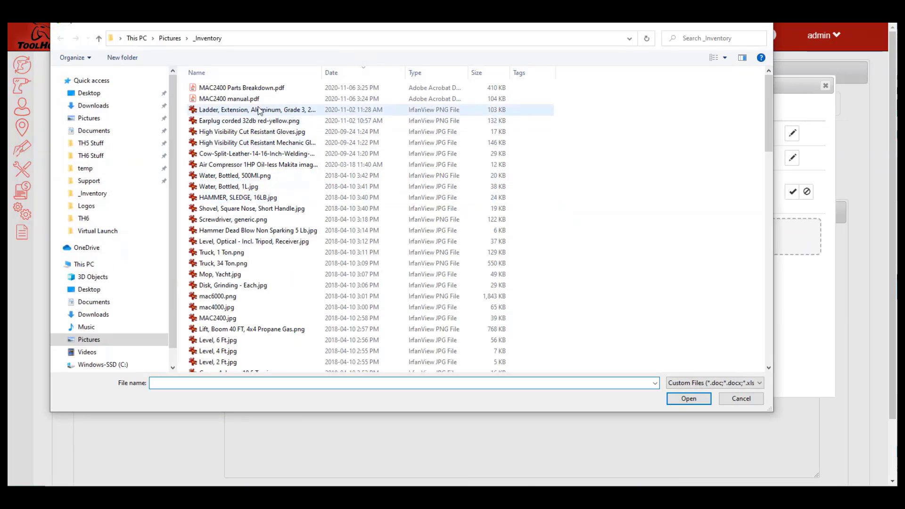
left_click(687, 397)
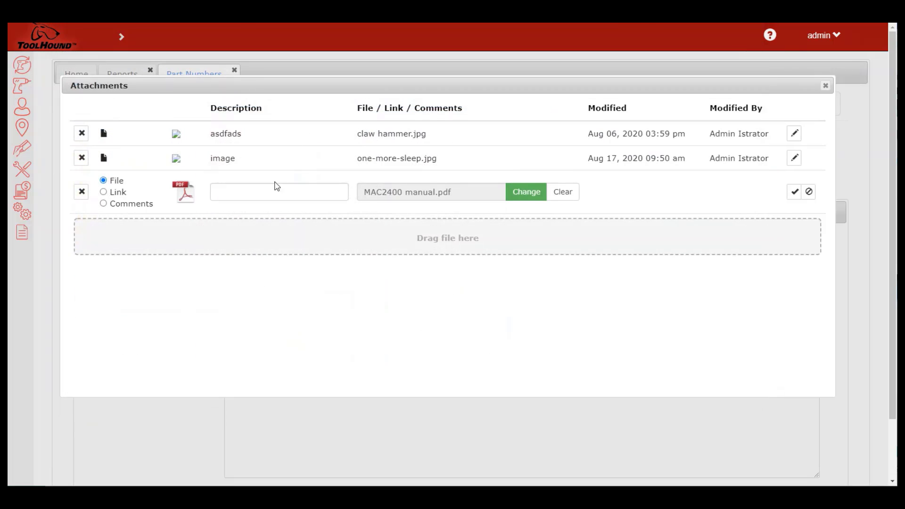
type("Manual")
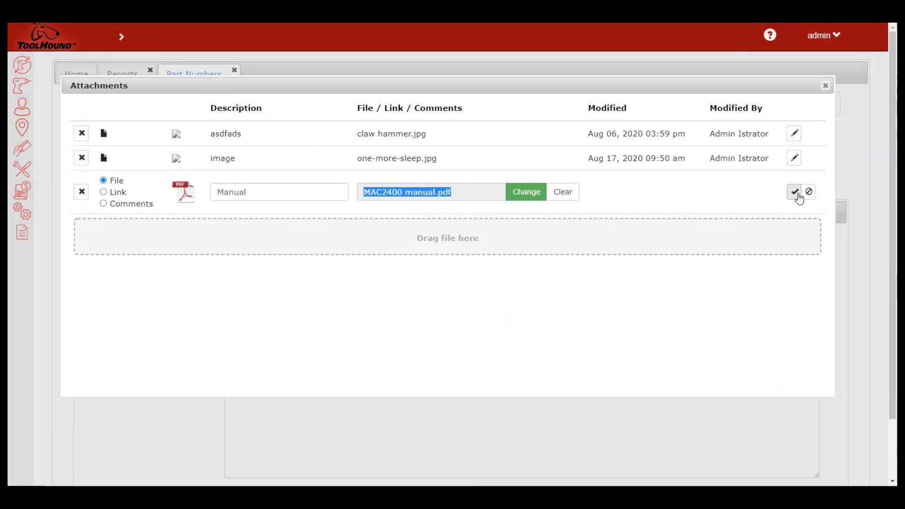
left_click(793, 191)
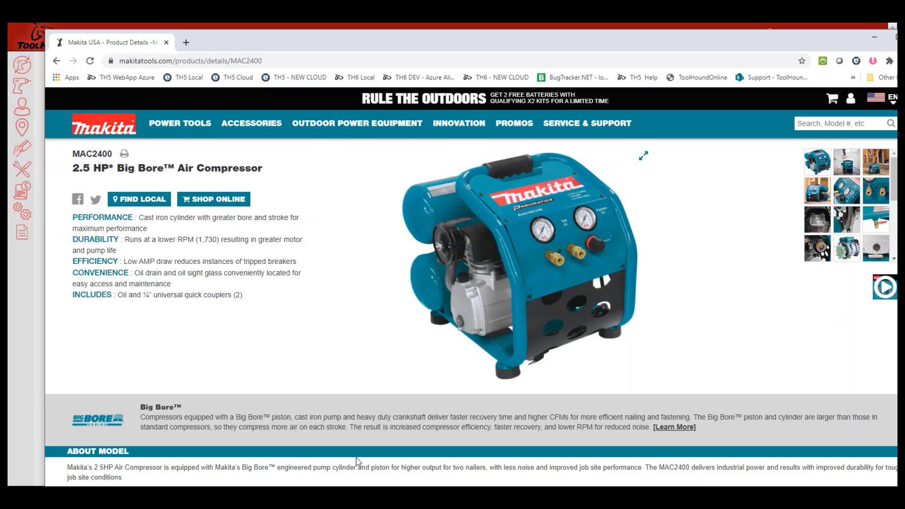
left_click(196, 60)
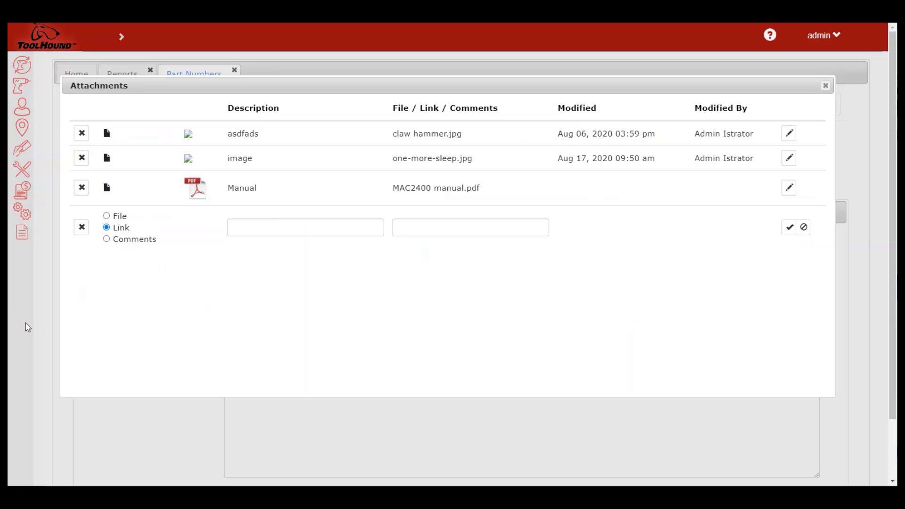
type("https://www.makitatools.com/prod")
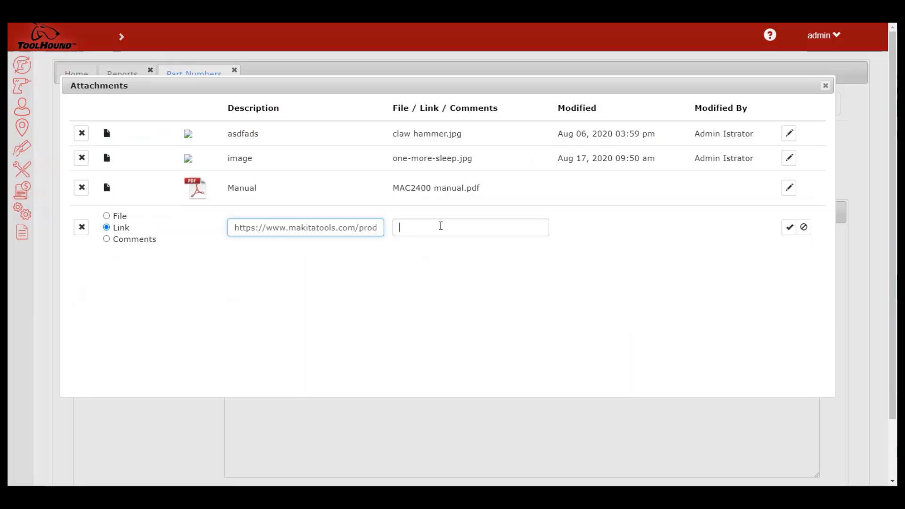
left_click(788, 227)
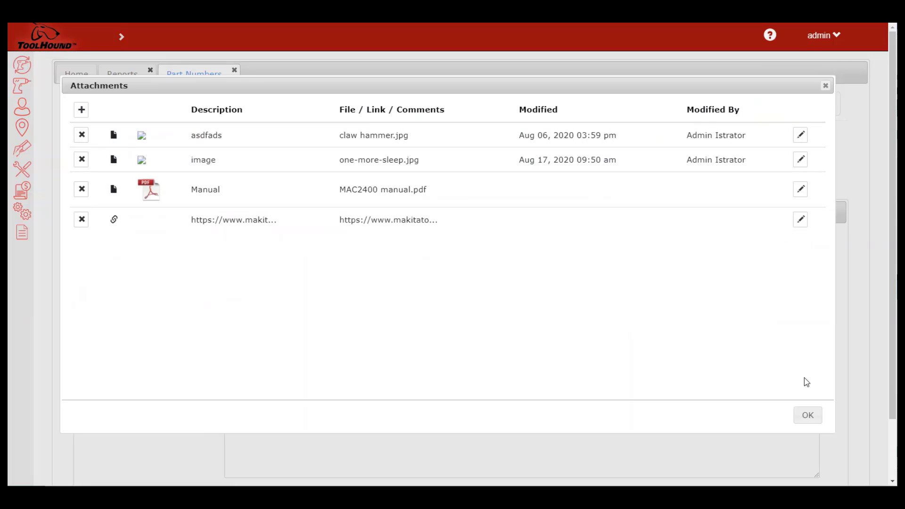
left_click(806, 415)
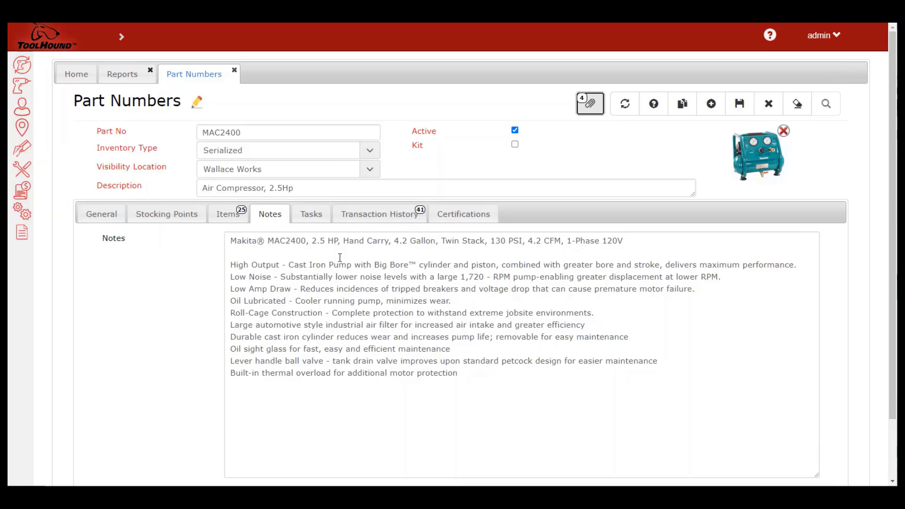
- Filter Transaction History by 'issue' and save the two matching rows as an Excel workbook
left_click(379, 214)
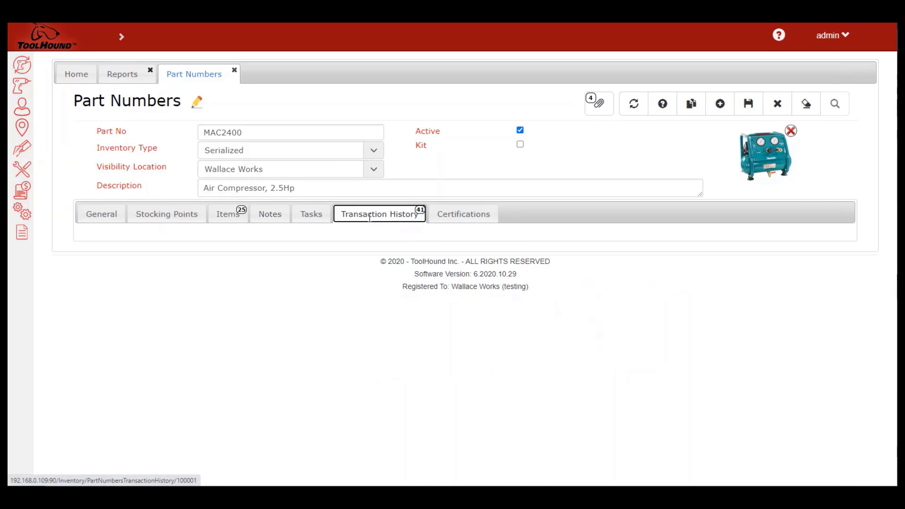
left_click(378, 214)
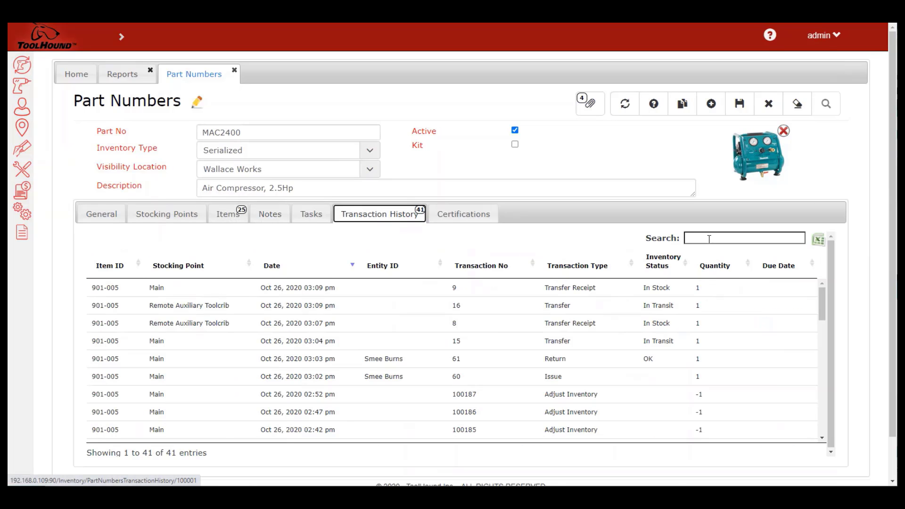
type("issue")
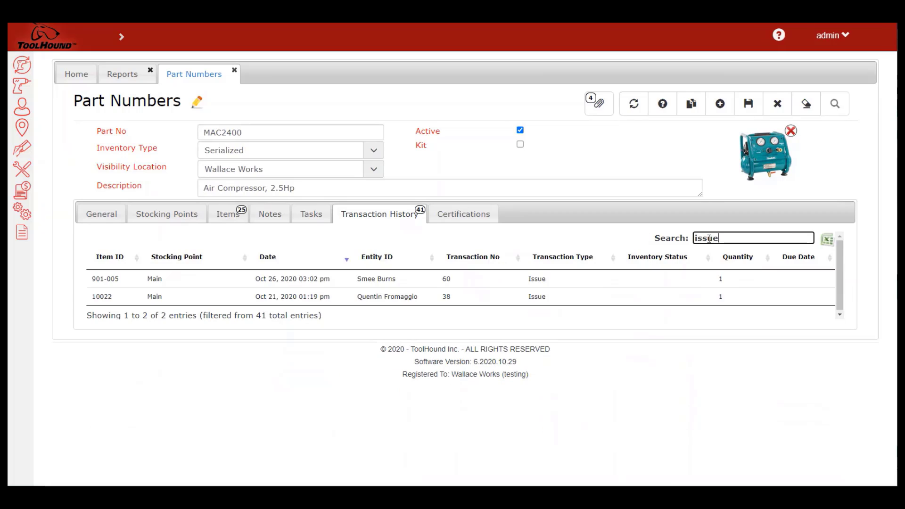
mouse_move(827, 242)
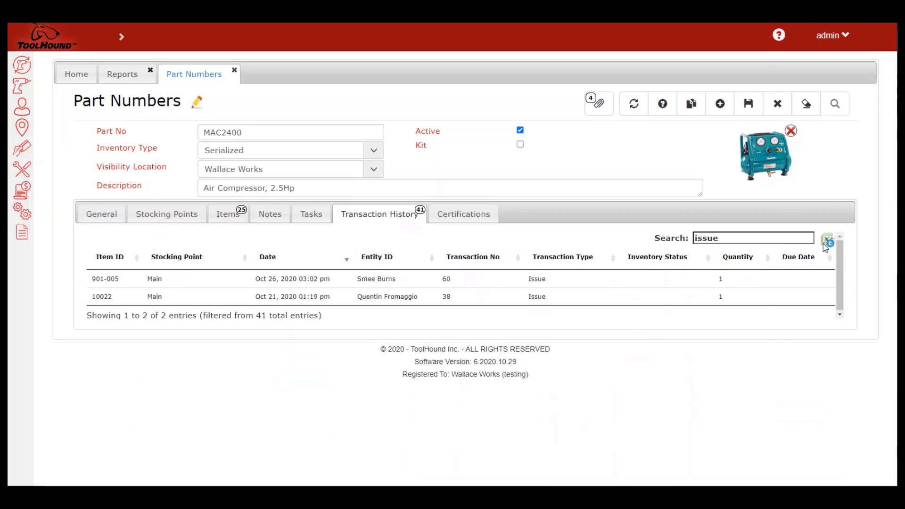
left_click(827, 239)
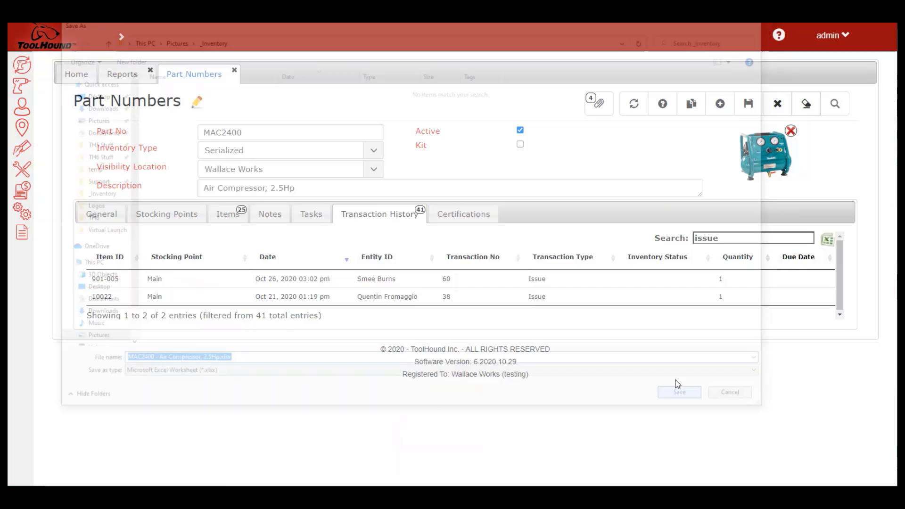
left_click(679, 392)
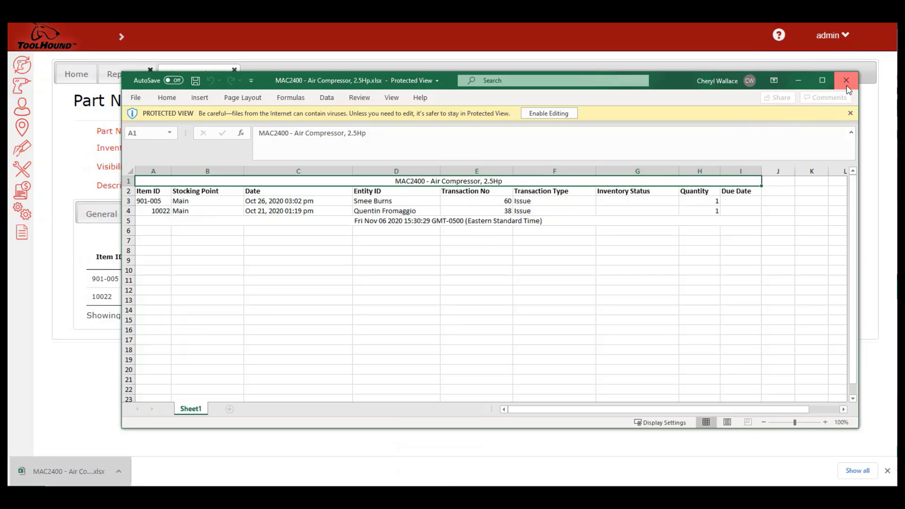
- Close the transactions workbook and export the part's 25-item Items grid to Excel
left_click(844, 80)
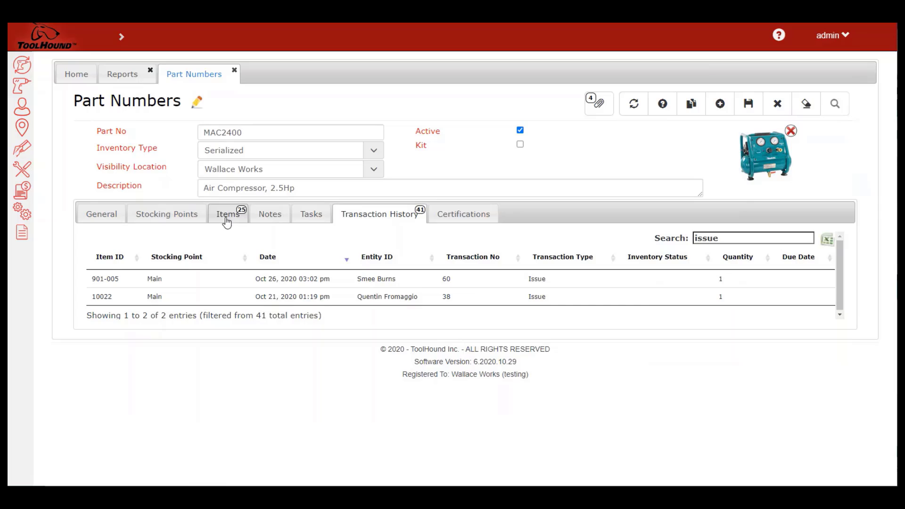
left_click(227, 214)
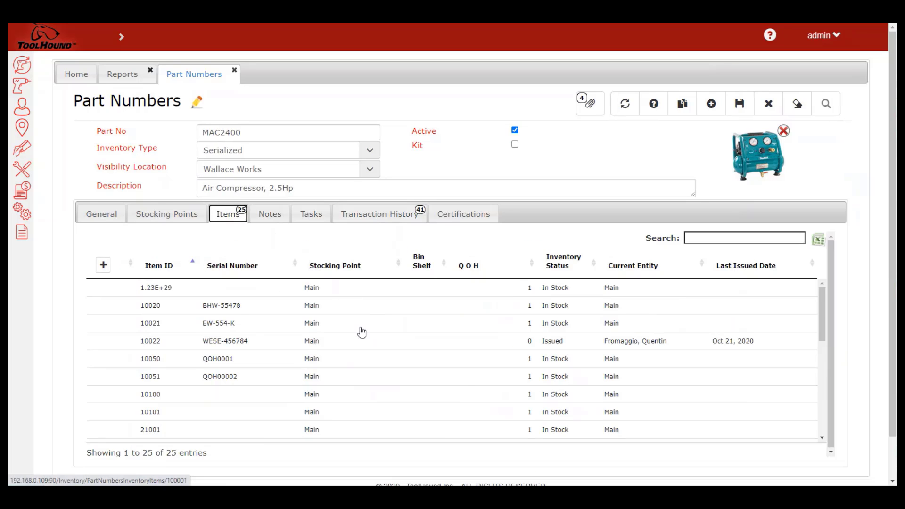
scroll("down", 3)
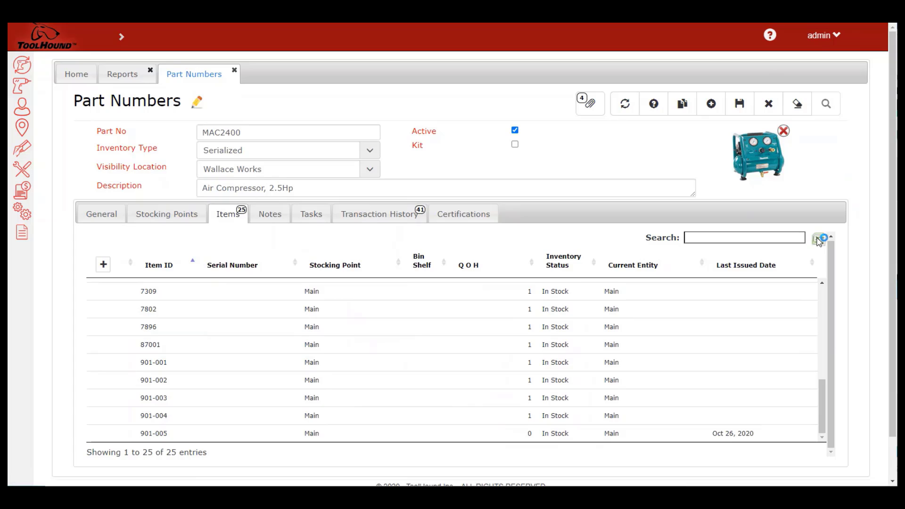
left_click(818, 237)
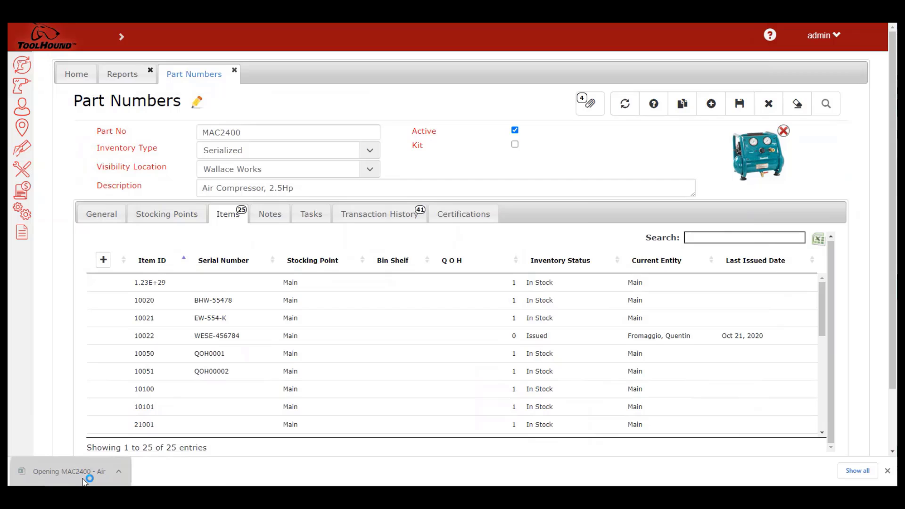
- Open the downloaded items workbook and scroll through Sheet1 to confirm all 25 items
left_click(818, 237)
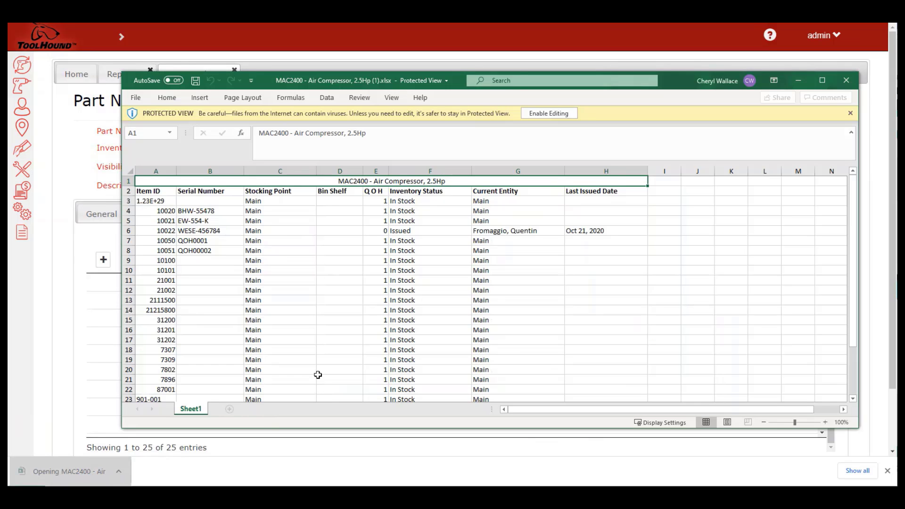
scroll("down", 3)
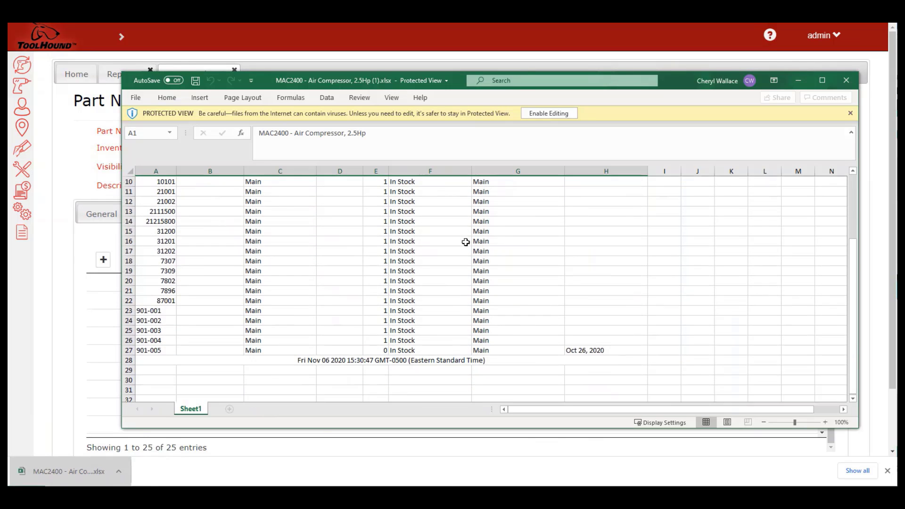
scroll("up", 3)
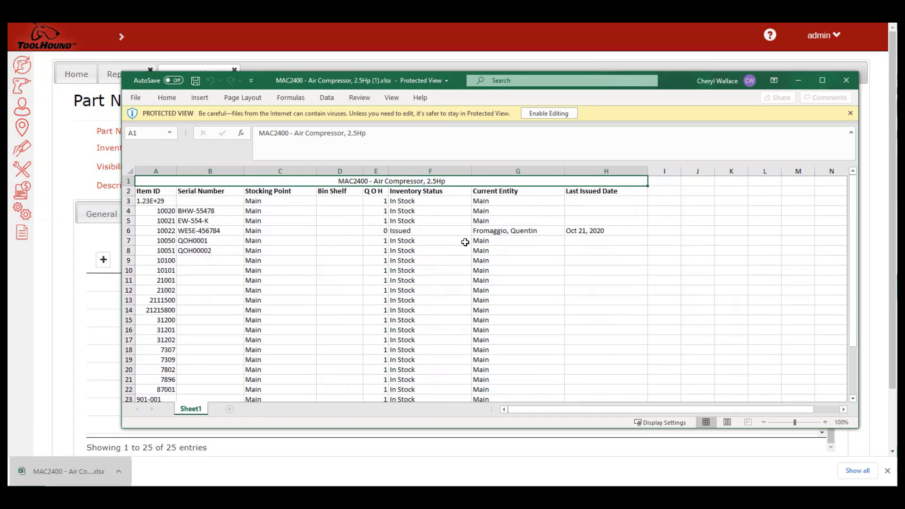